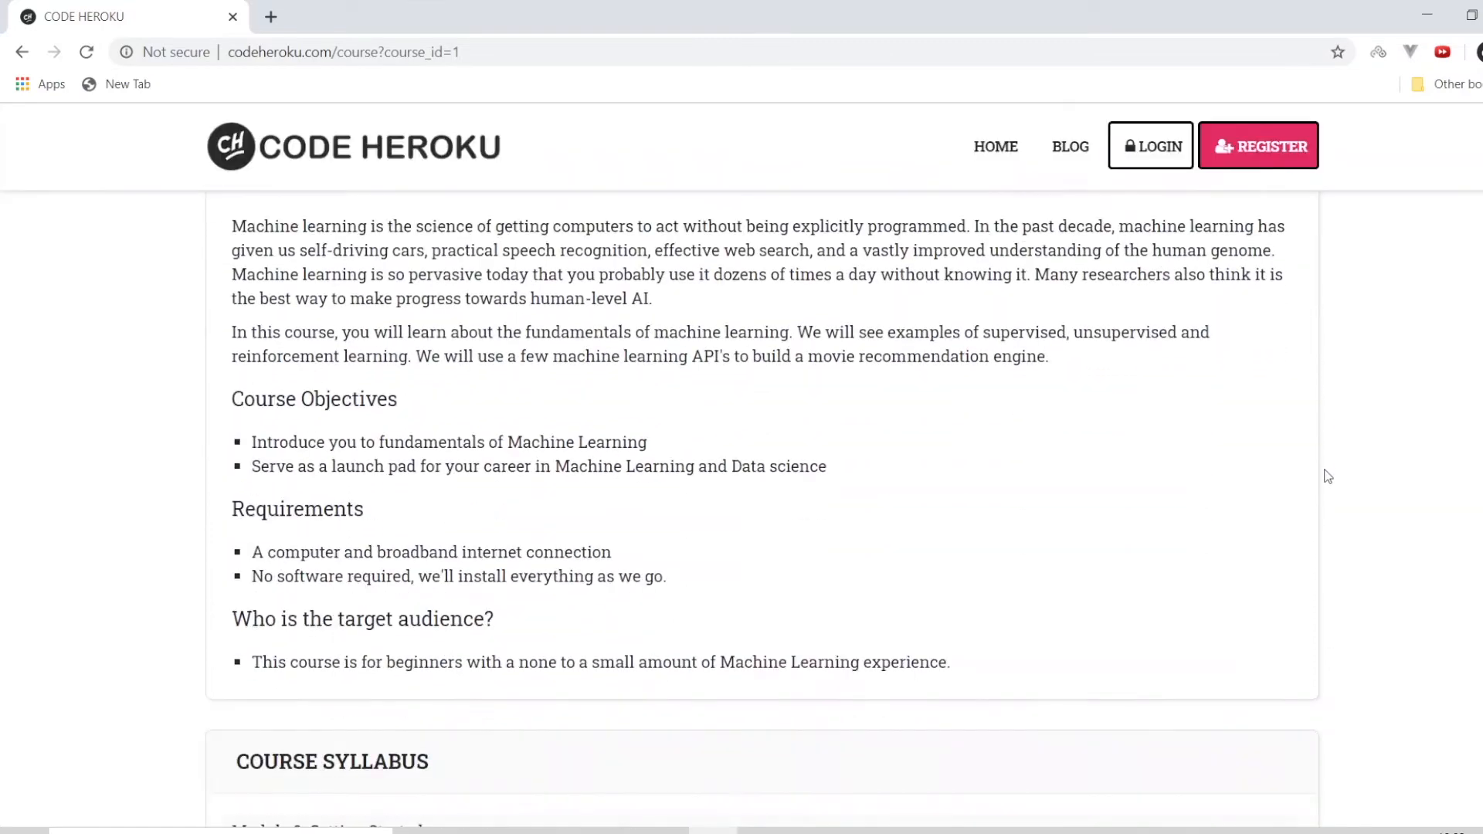
- Scroll past the syllabus and resources, then hit START FREE on the Machine Learning Career Track
scroll(down, 3)
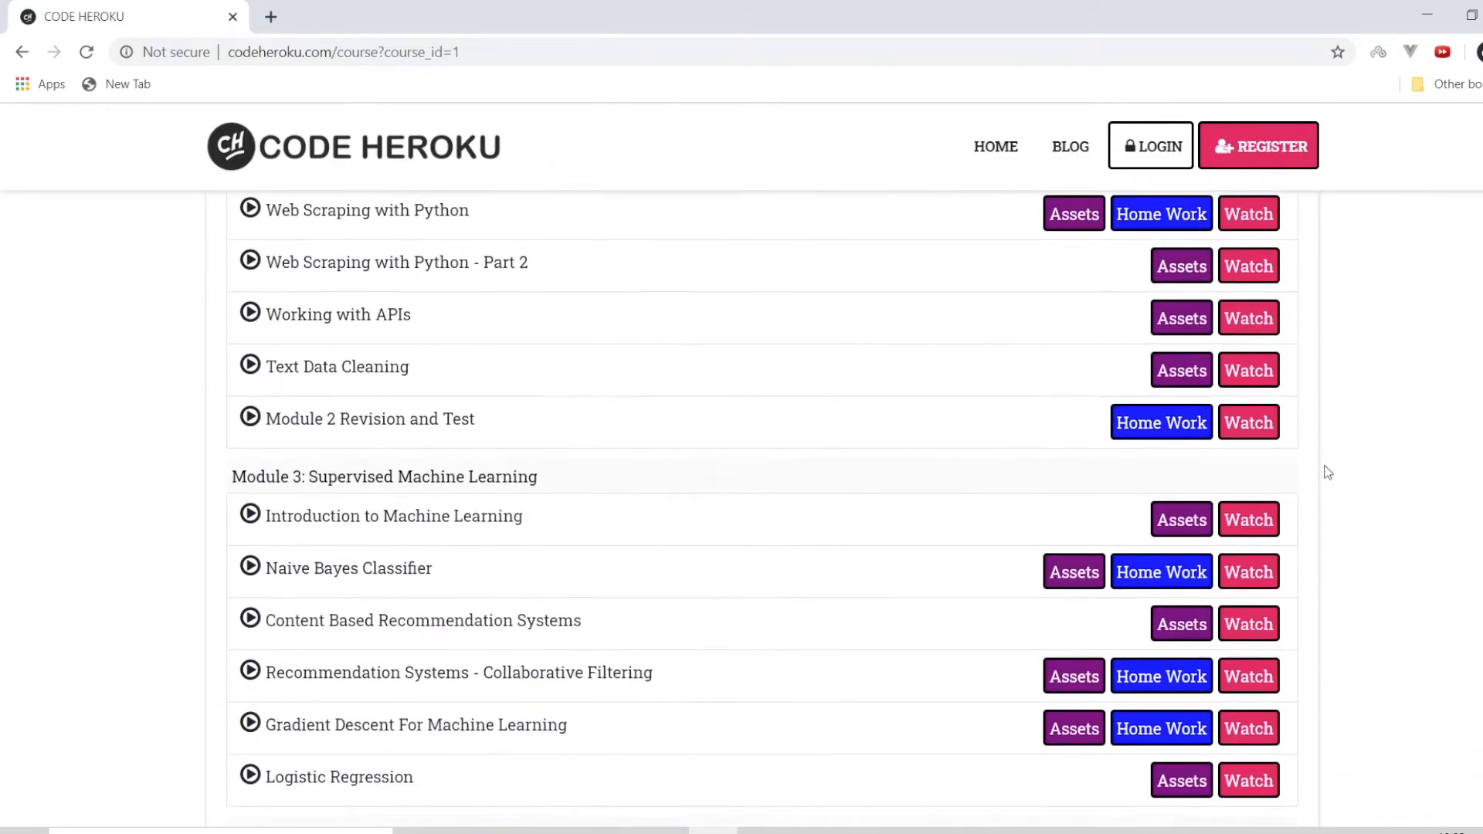
scroll(down, 3)
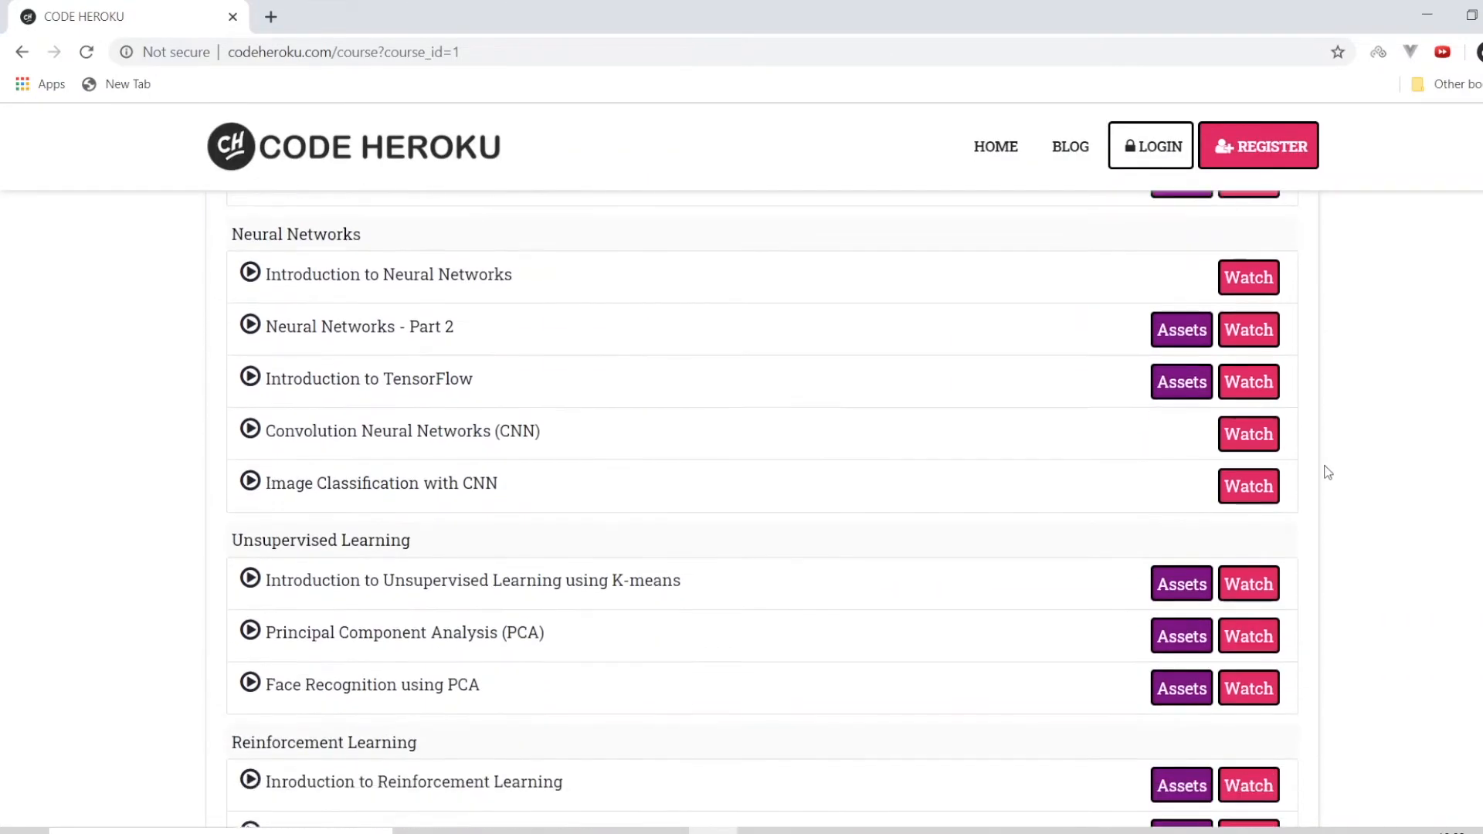
scroll(down, 3)
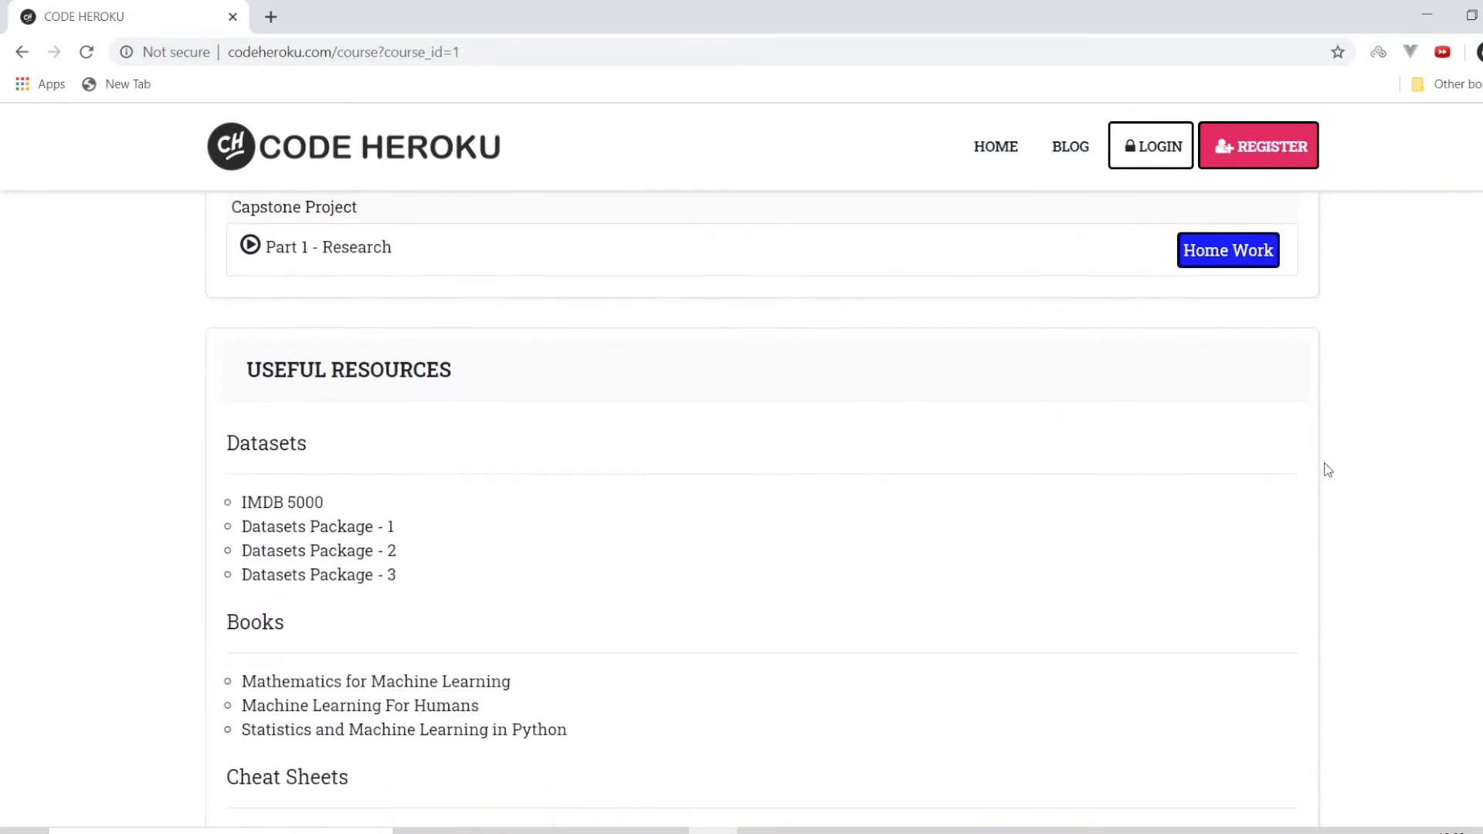
scroll(down, 3)
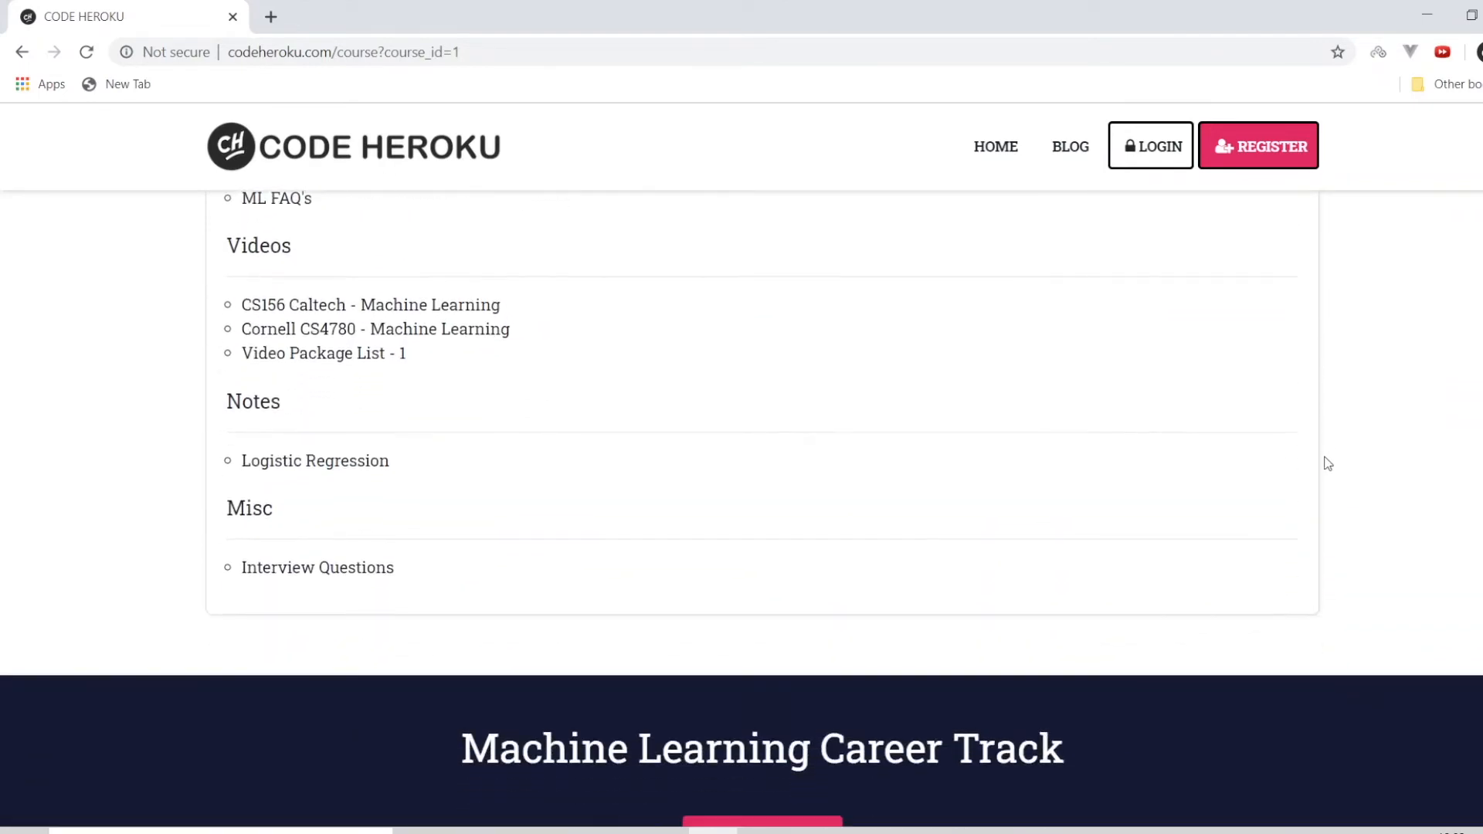
scroll(down, 3)
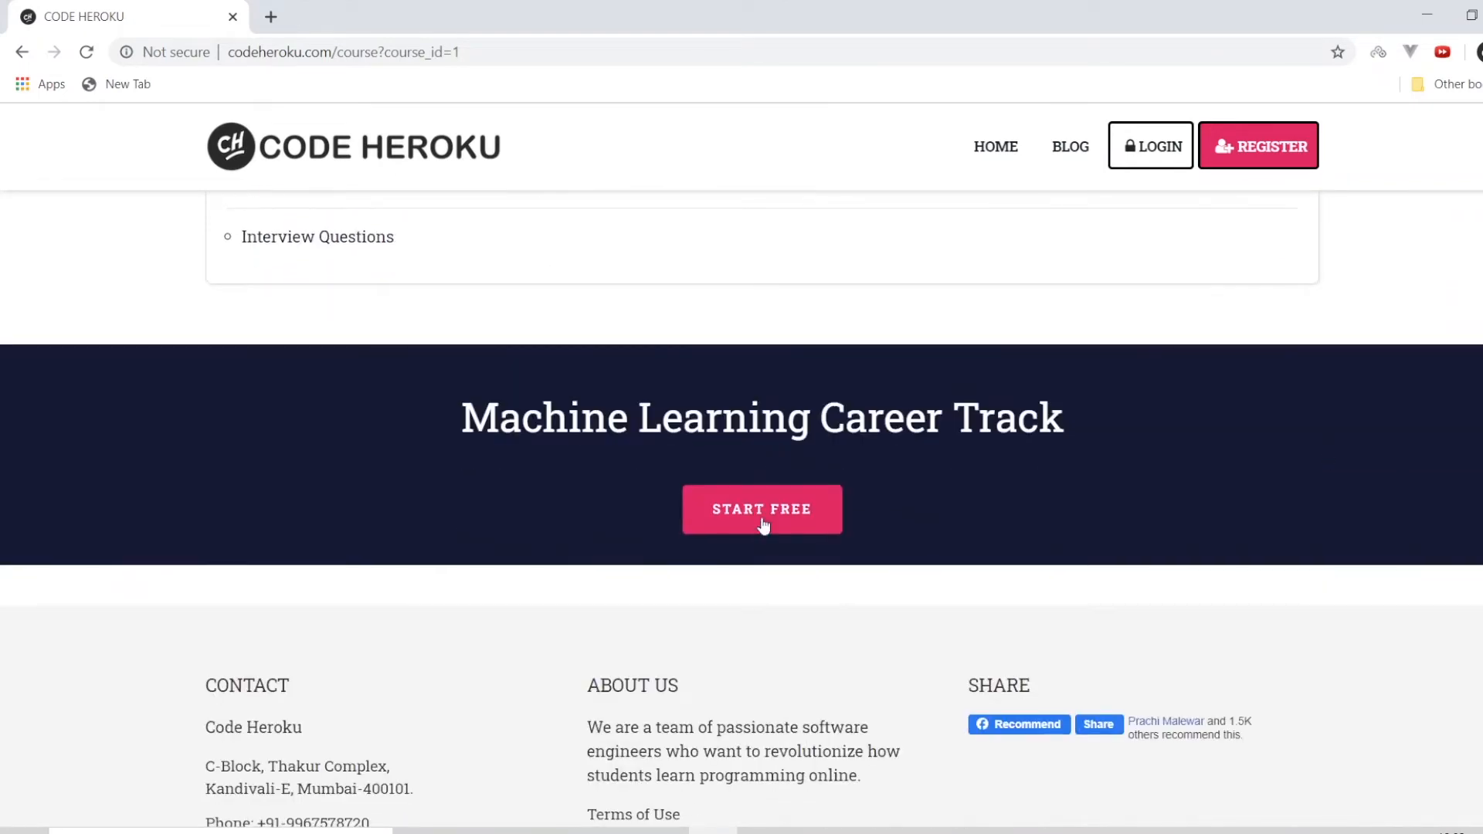
click(762, 509)
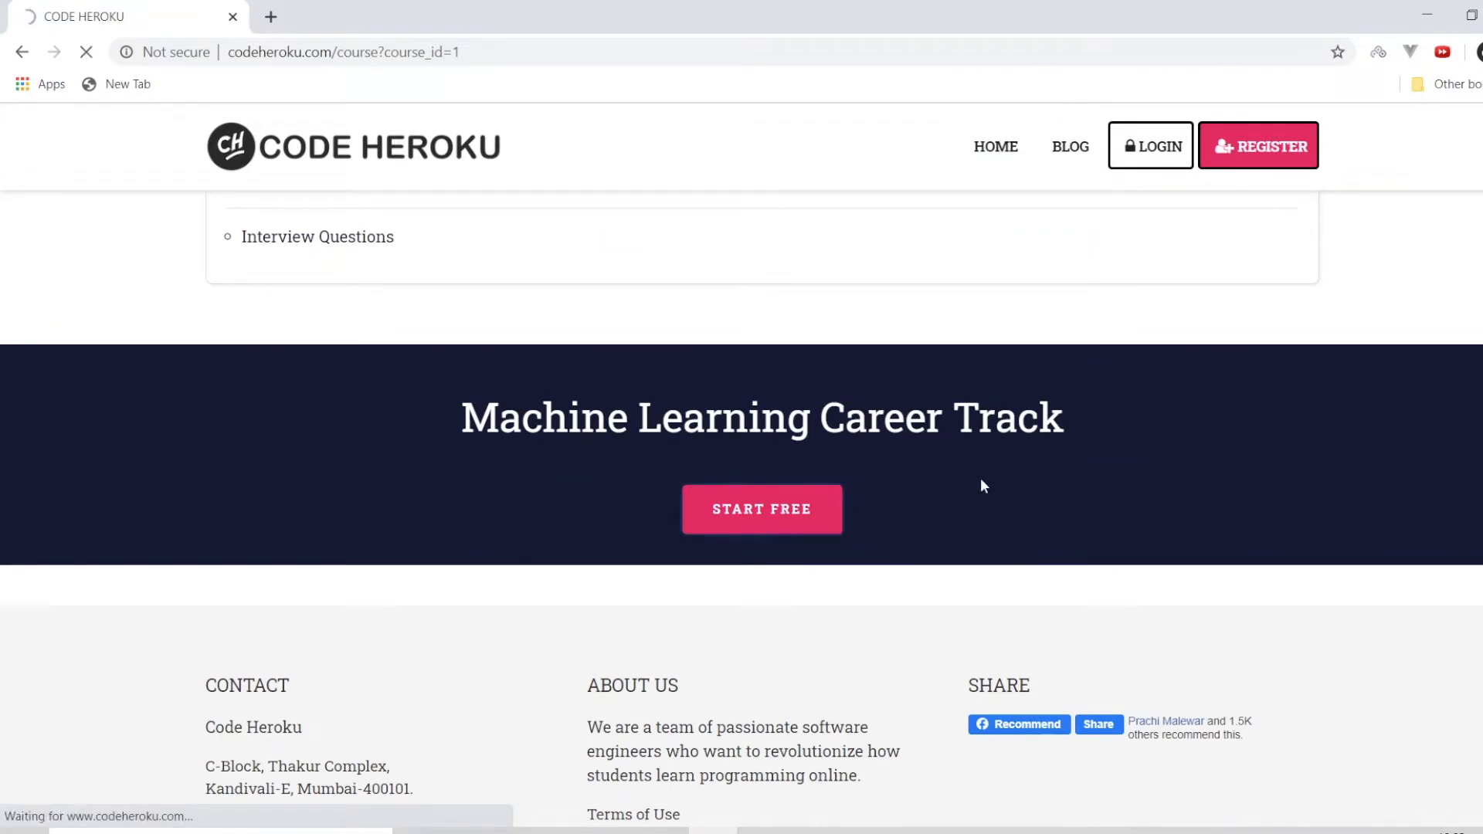